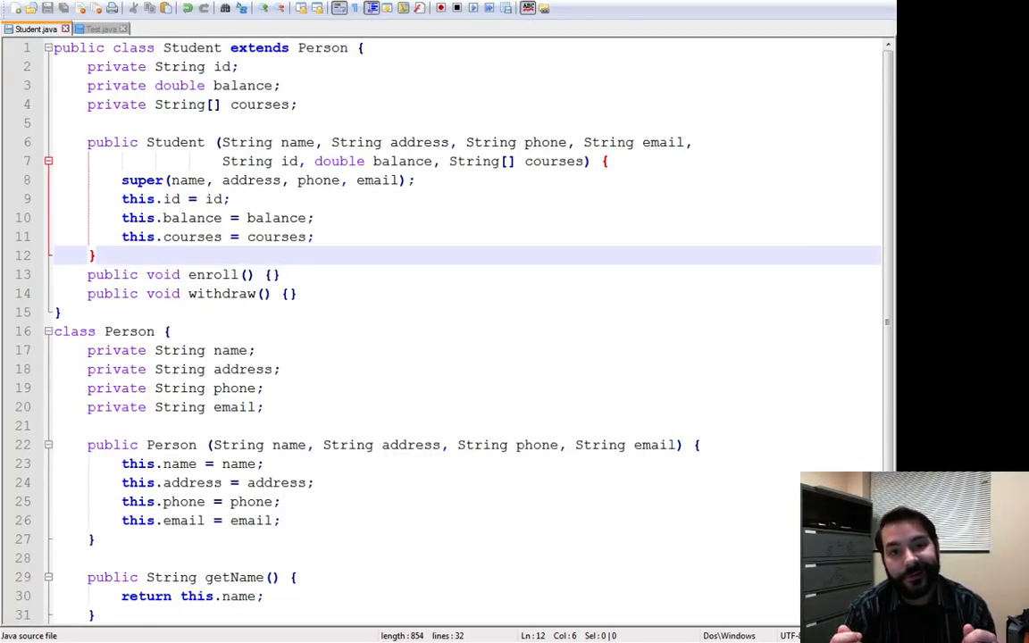
Move super(name, address, phone, email); to after this.courses = courses; in the Student constructor
left_click(133, 179)
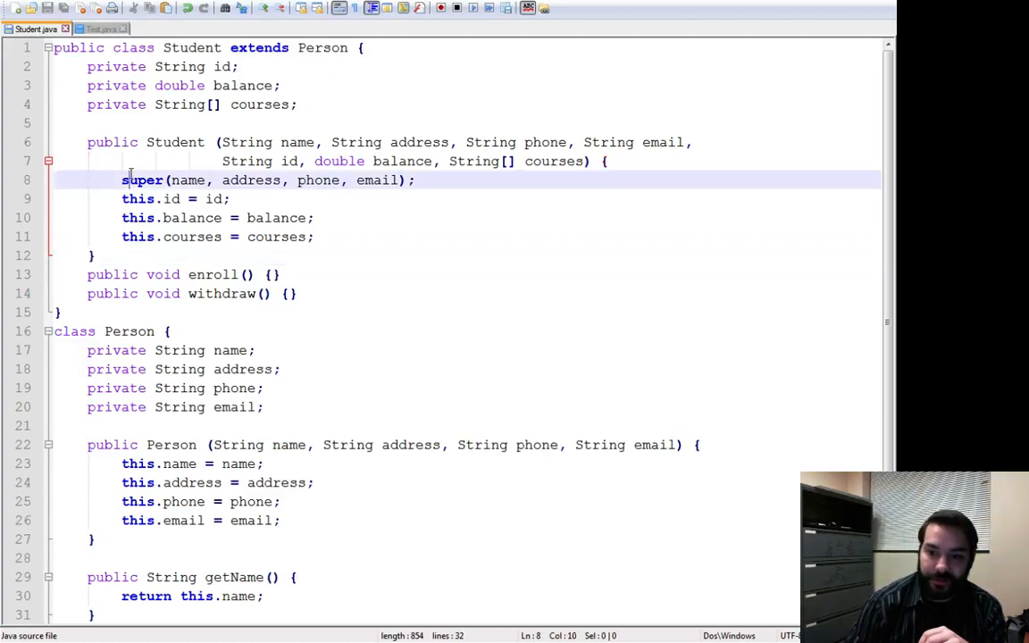
double_click(143, 179)
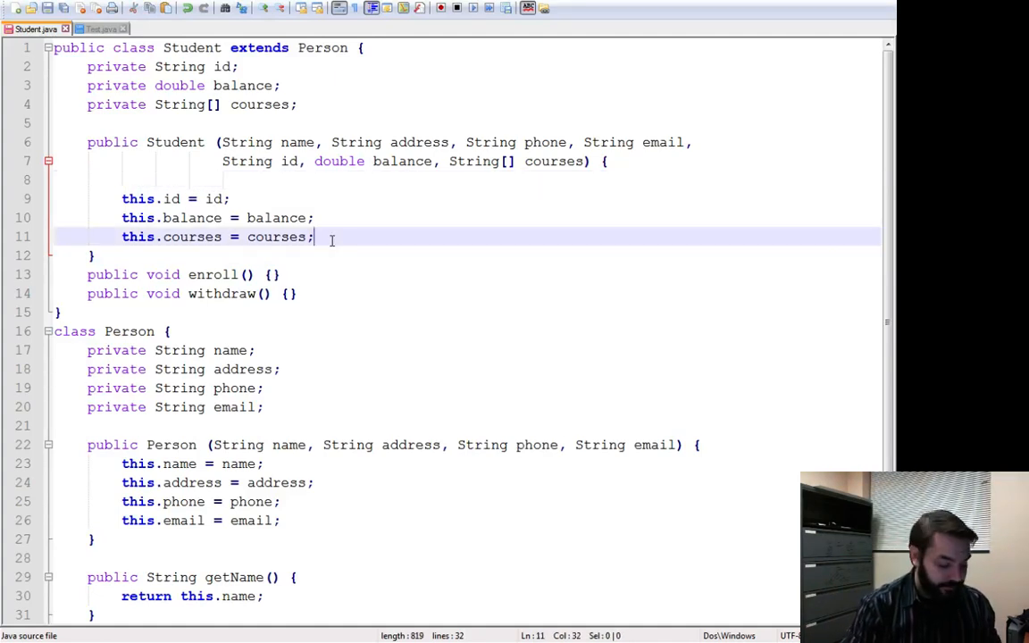
type("super(name, address, phone, email);")
type("j")
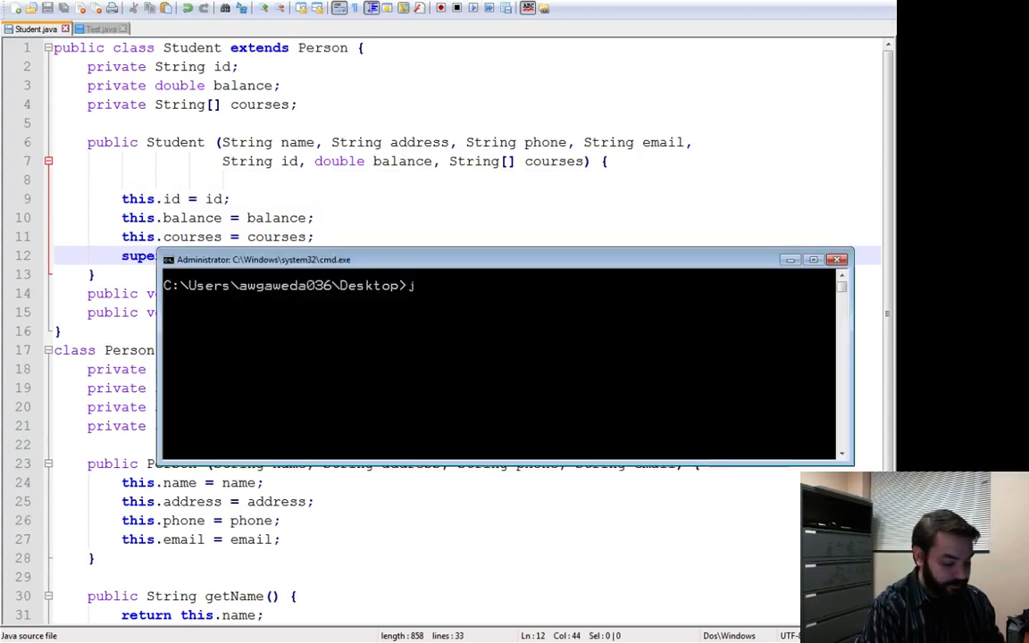
Compile with javac Student.java in Command Prompt to reveal the super-call error
type("avac STu")
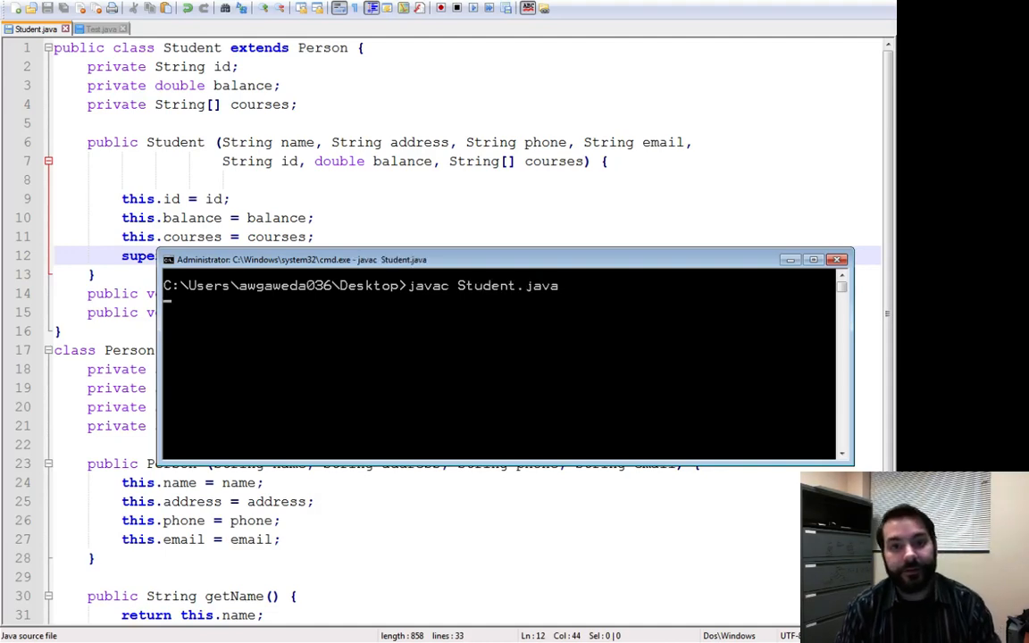
key("Return")
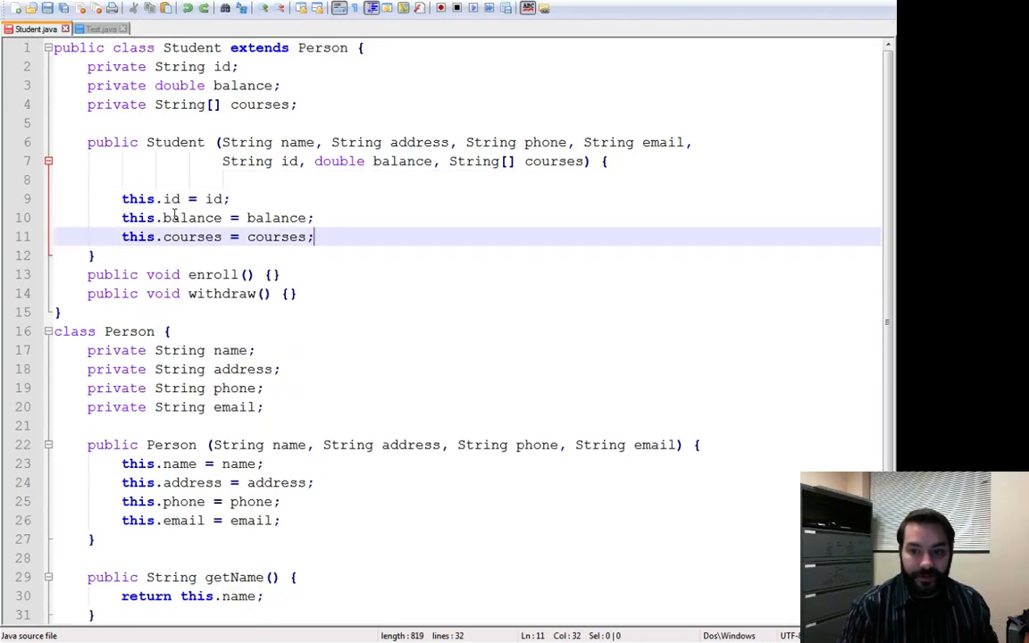
Restore super(name, address, phone, email); as the first statement of the Student constructor
type("super(name, address, phone, email);")
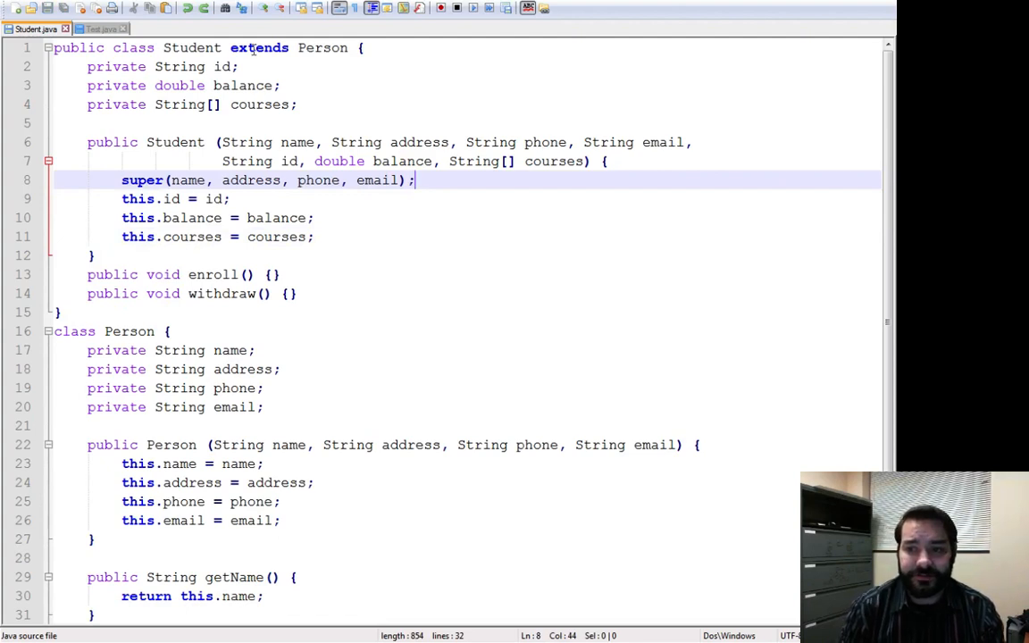
double_click(321, 47)
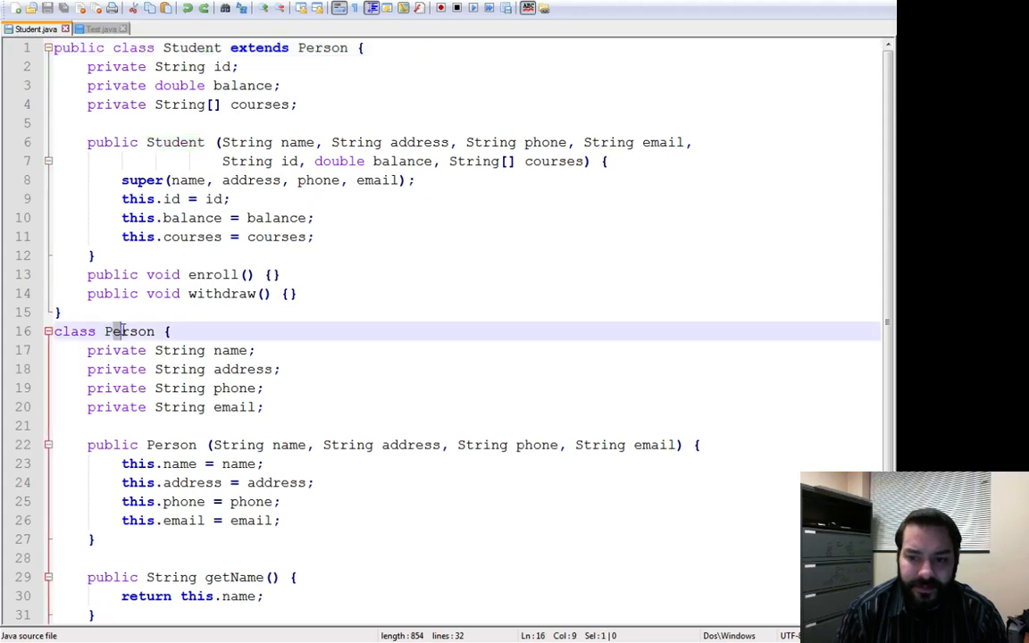
double_click(128, 330)
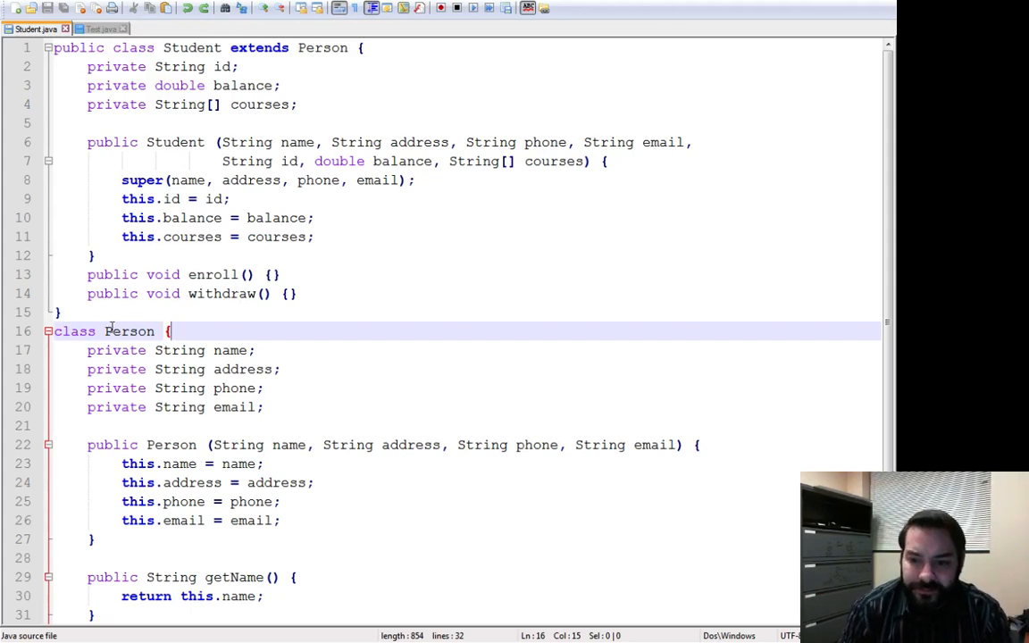
double_click(128, 330)
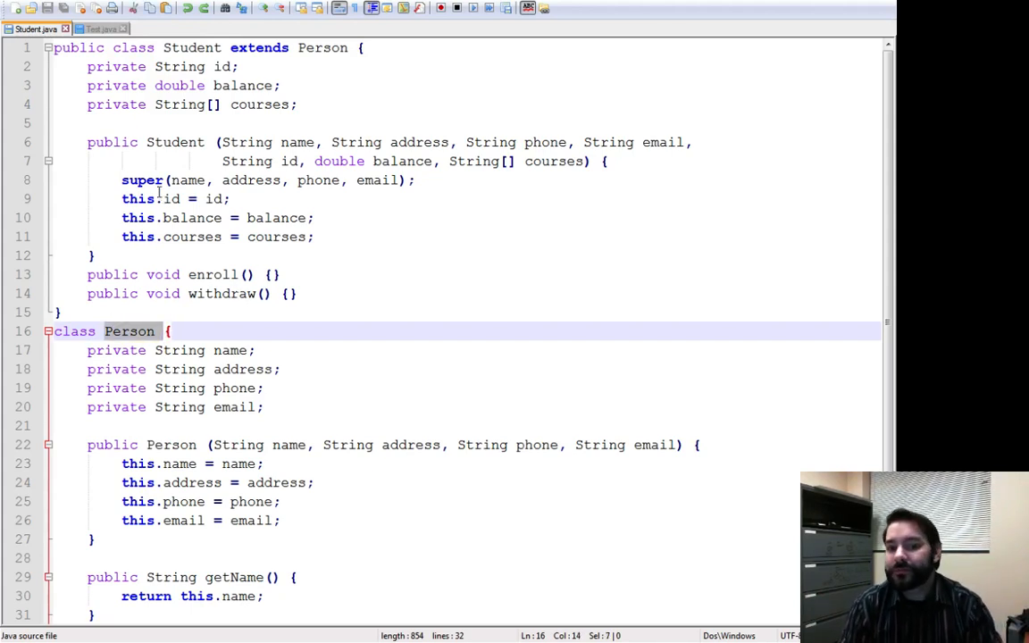
double_click(191, 46)
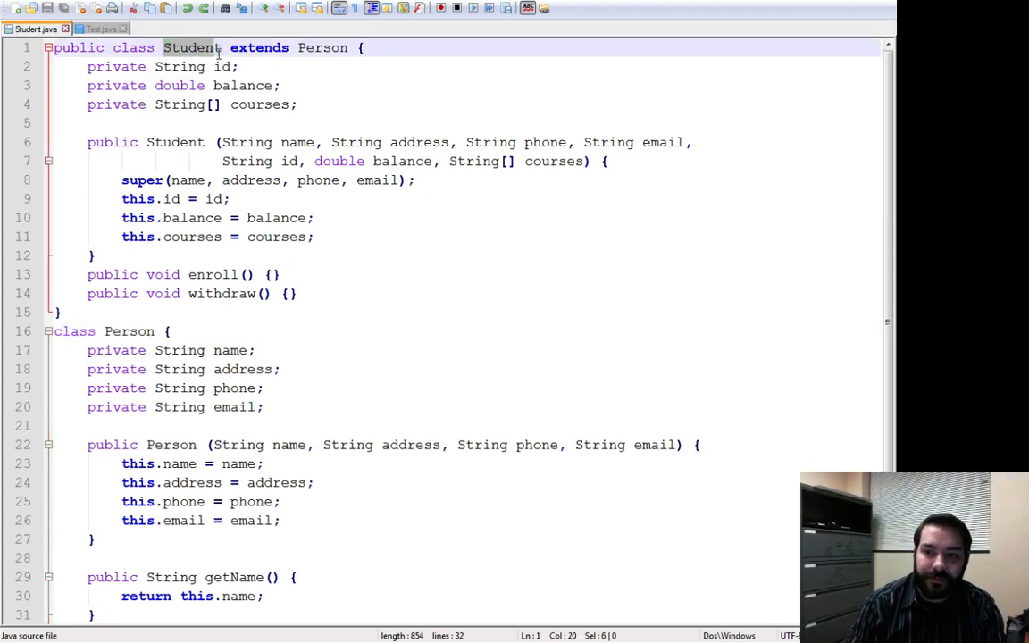
double_click(190, 47)
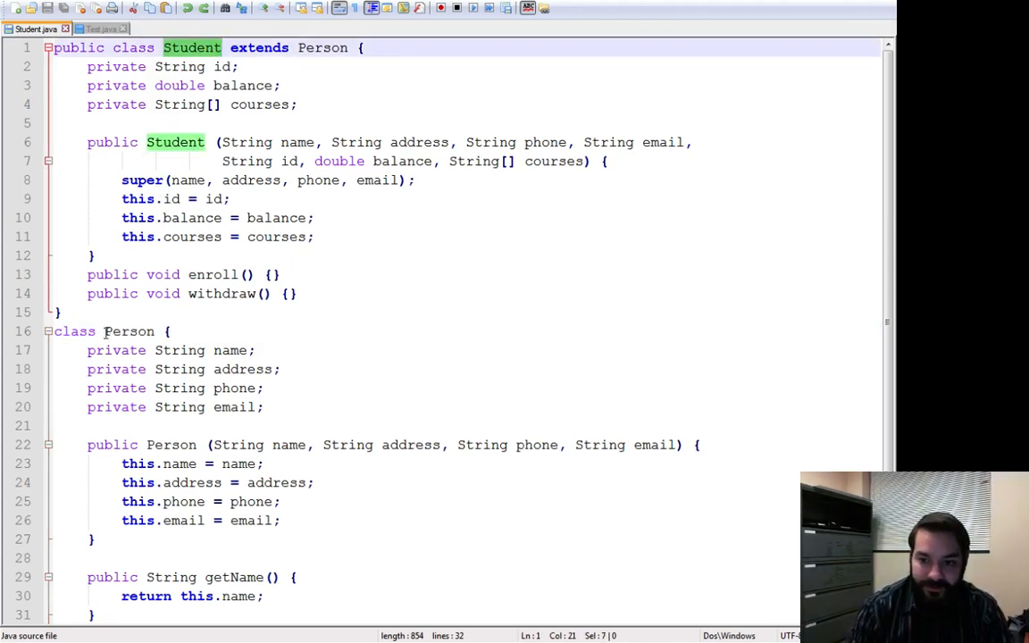
left_click(204, 255)
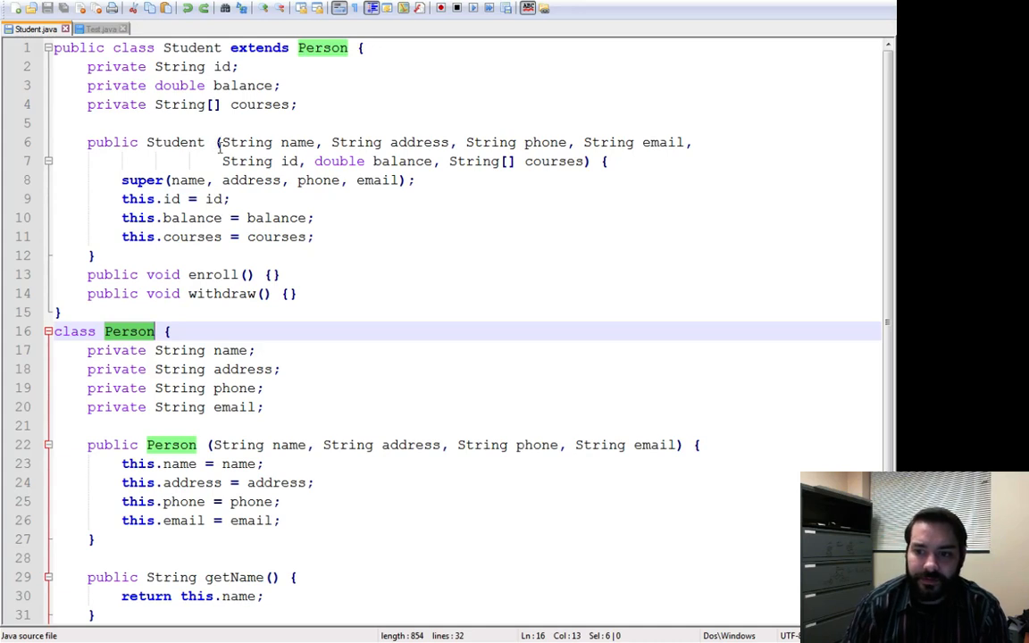
left_click_drag(215, 143, 693, 143)
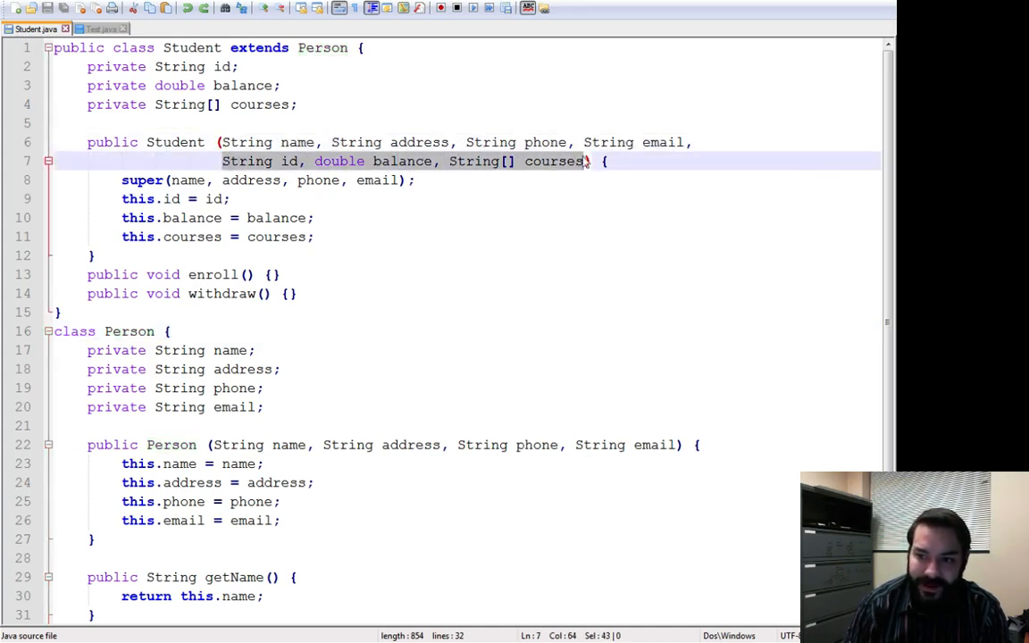
left_click(268, 178)
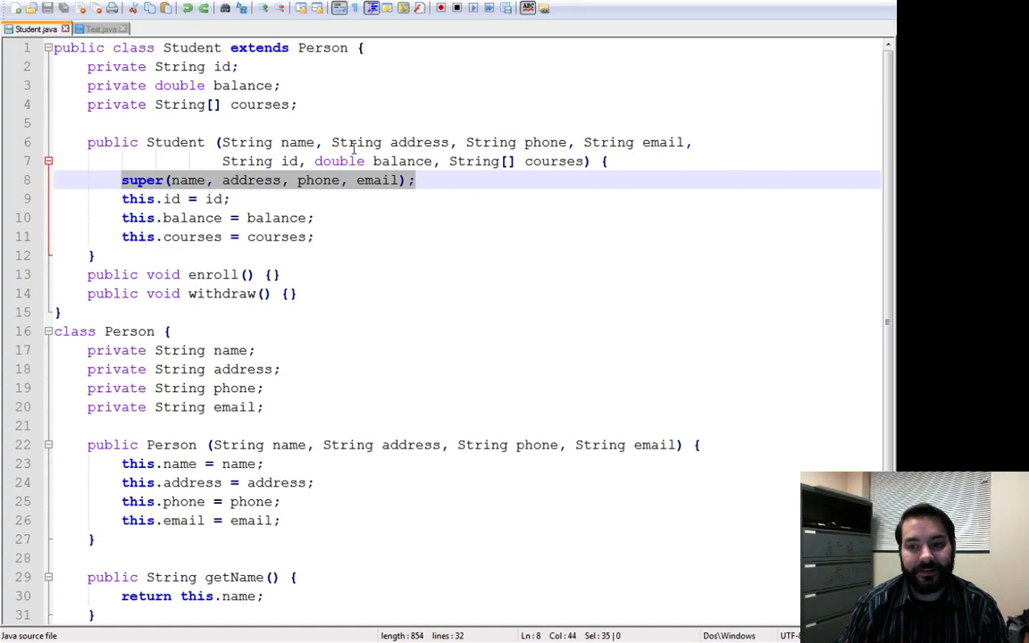
mouse_move(357, 328)
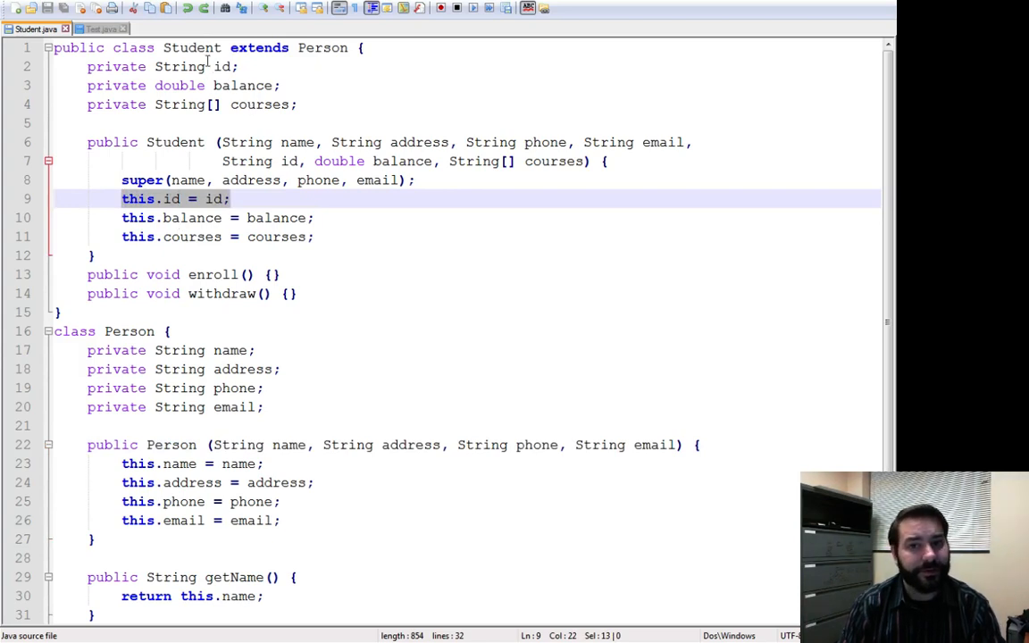
mouse_move(208, 66)
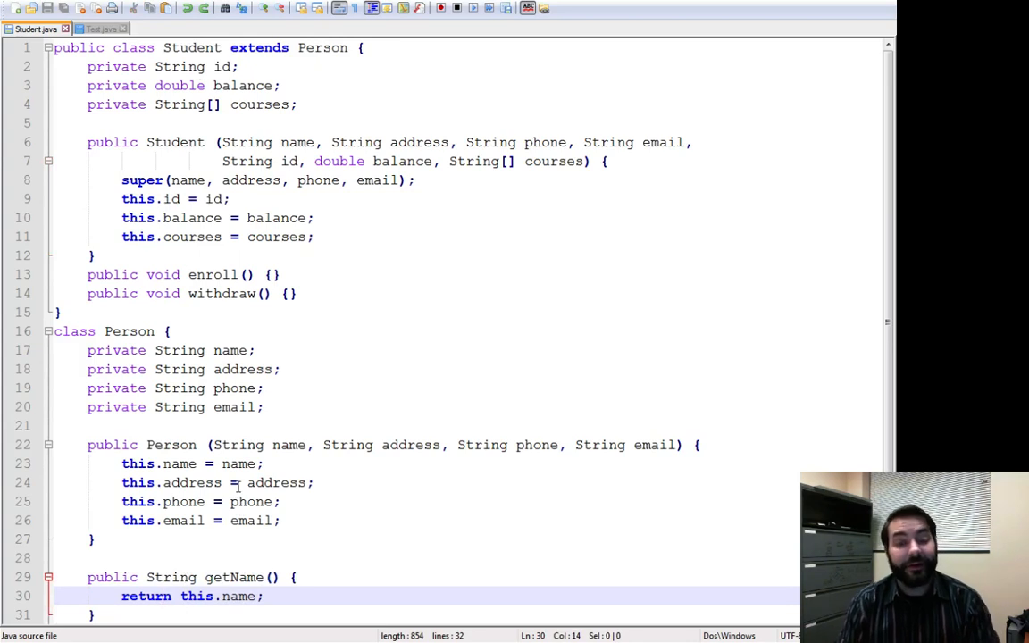
mouse_move(182, 170)
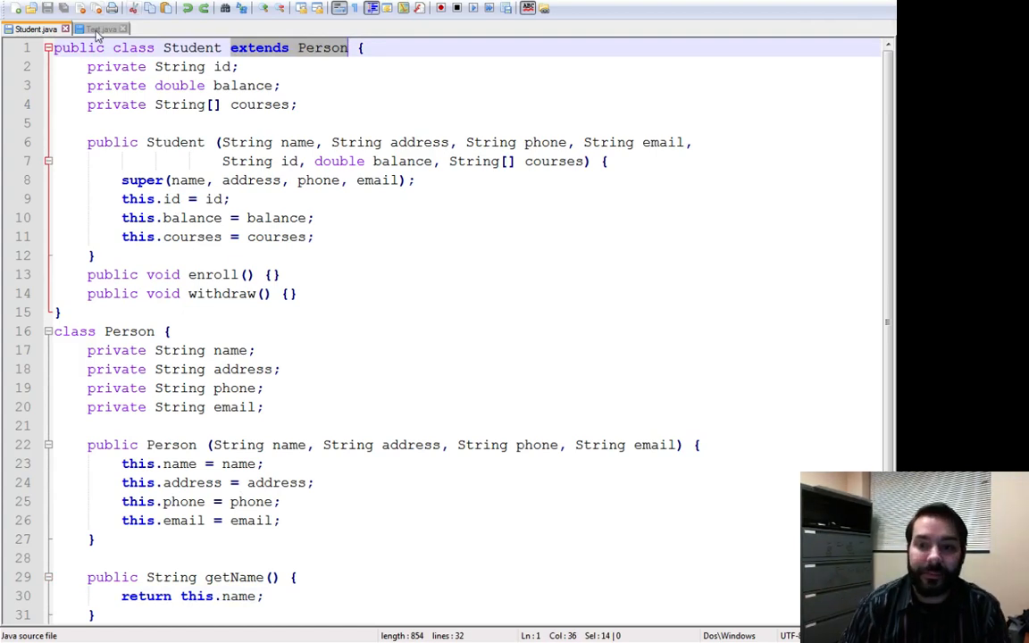
In Test.java, space out s.getName() inside System.out.println, then return to Student.java
left_click(97, 29)
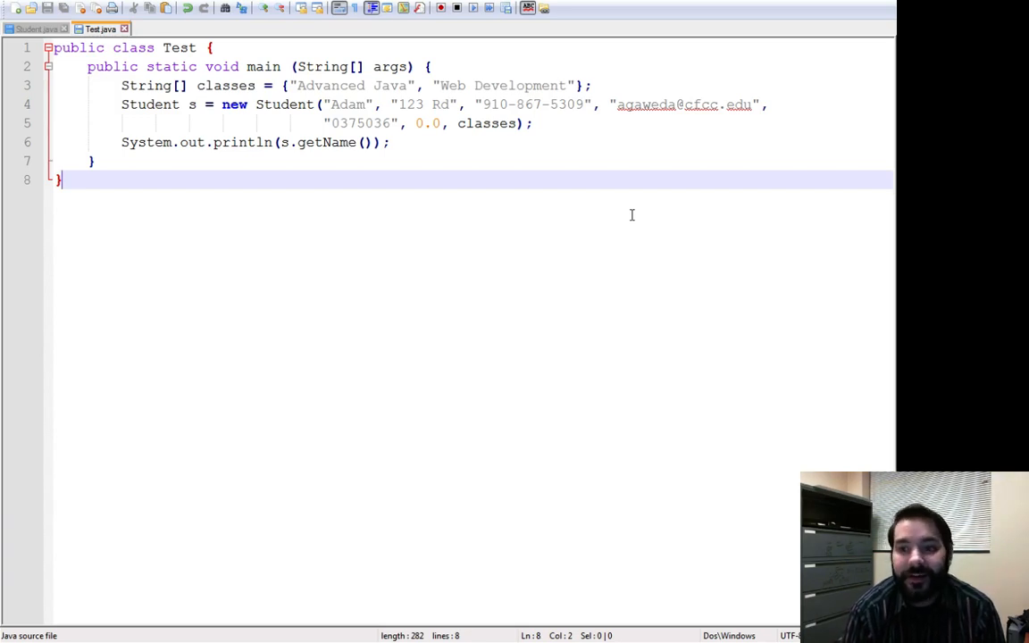
mouse_move(493, 254)
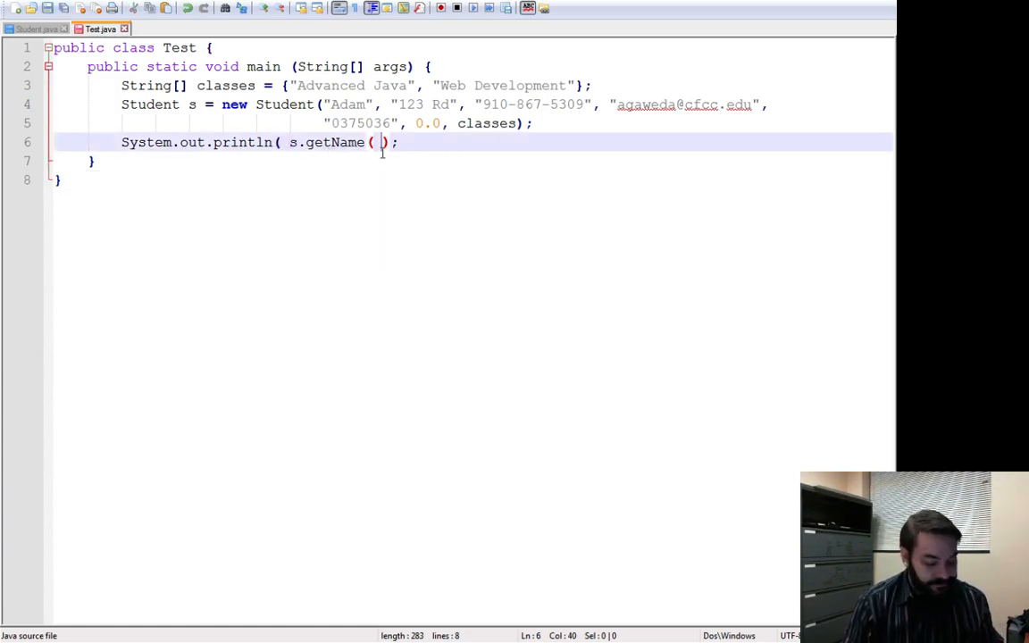
type(")")
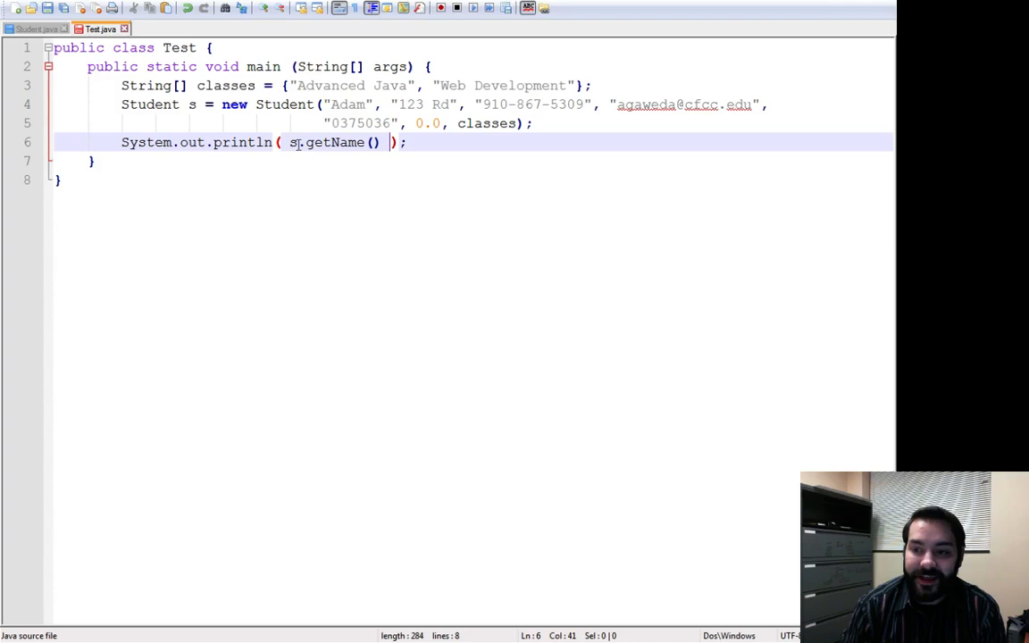
left_click(33, 28)
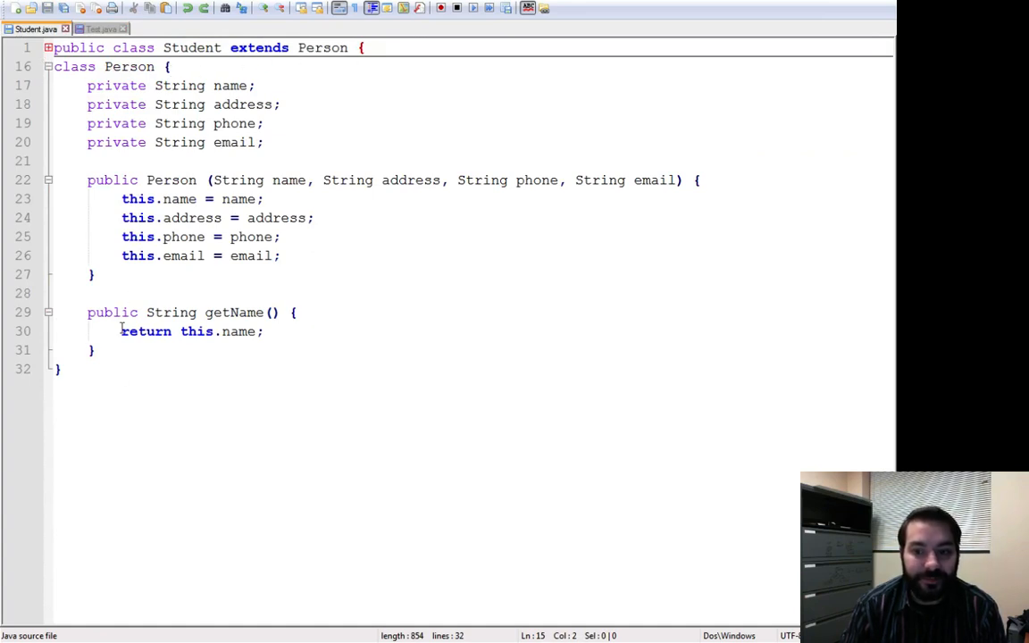
left_click_drag(88, 311, 96, 348)
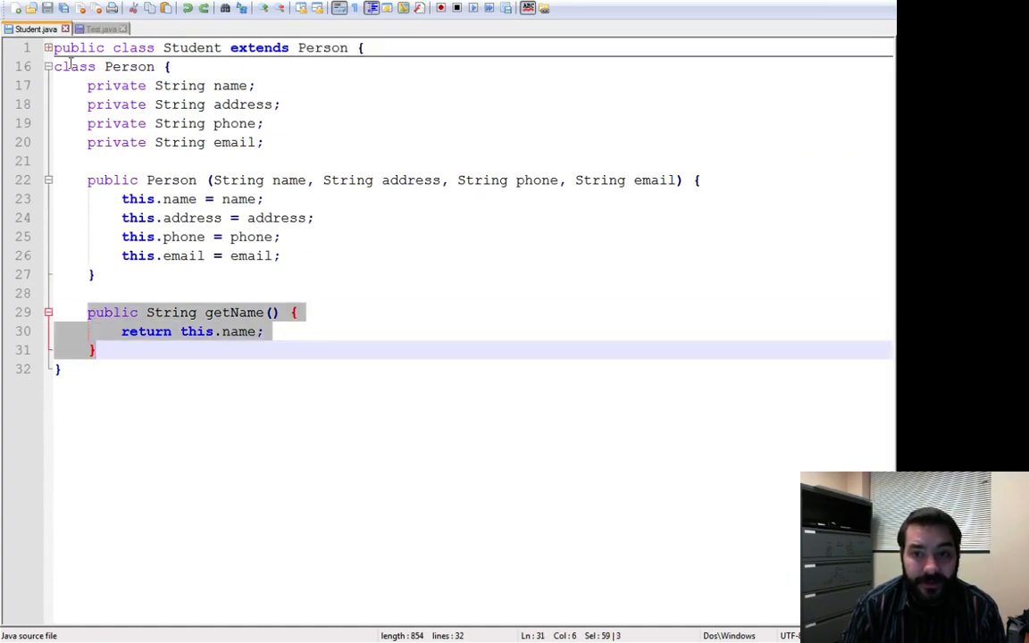
left_click(100, 28)
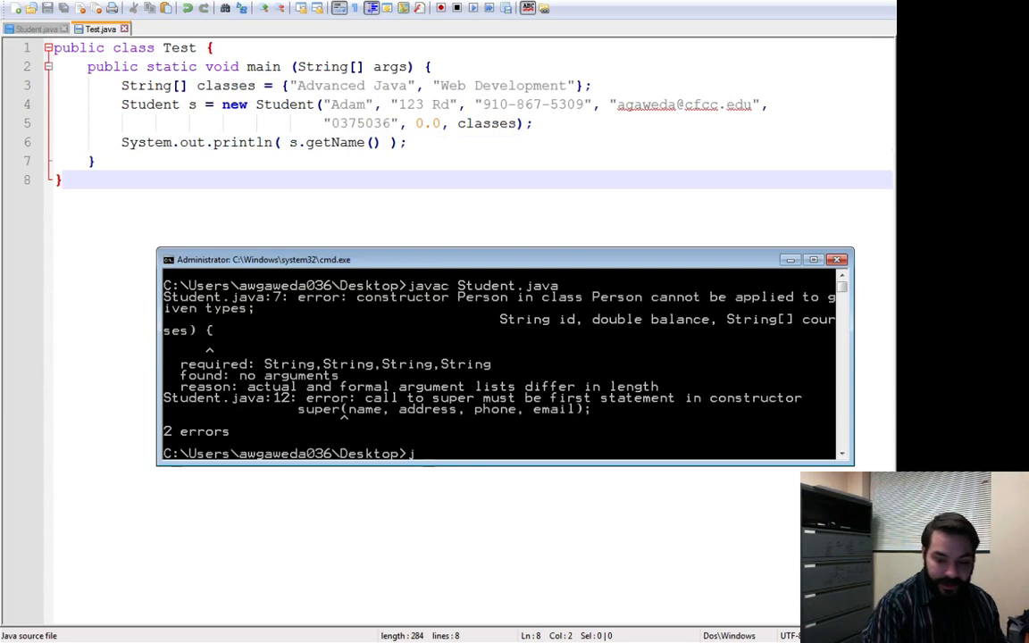
Run javac Student.java, javac Test.java and java Test, then show getName in Student.java
type("javac Student.")
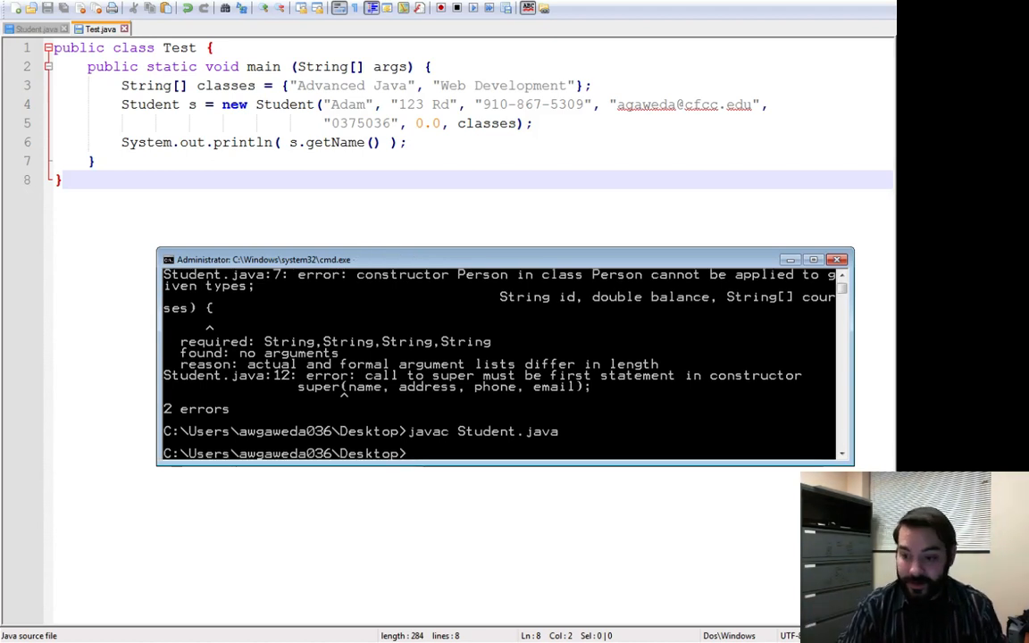
type("javac")
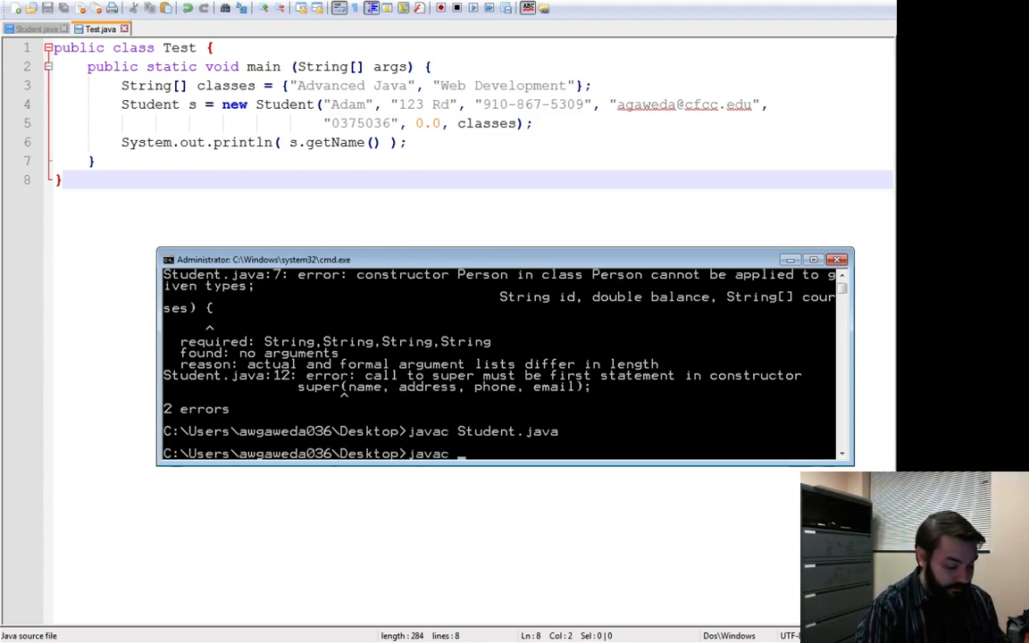
type("Test.java")
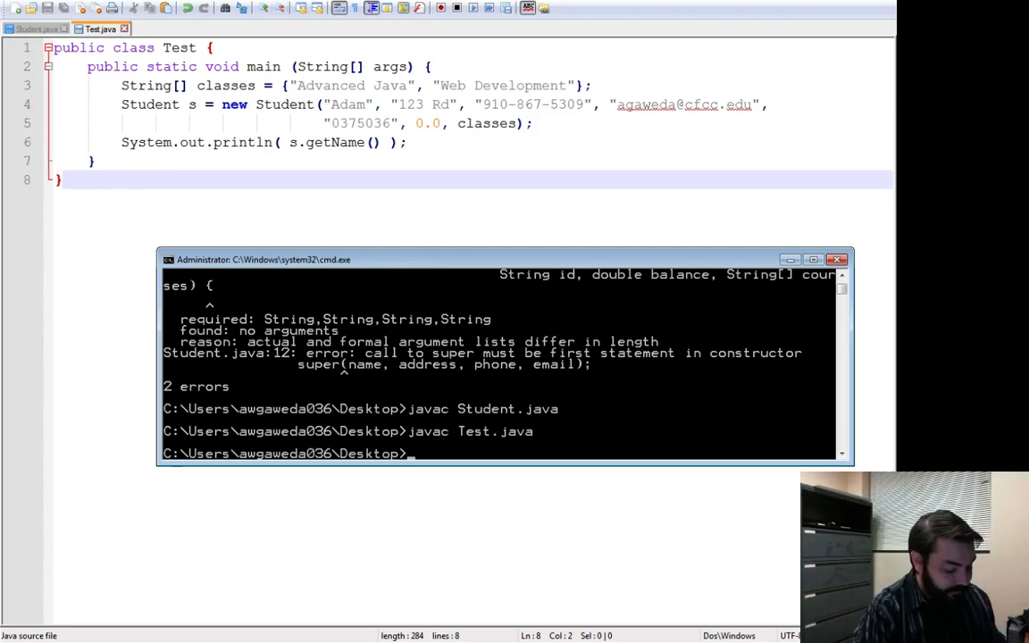
type("java")
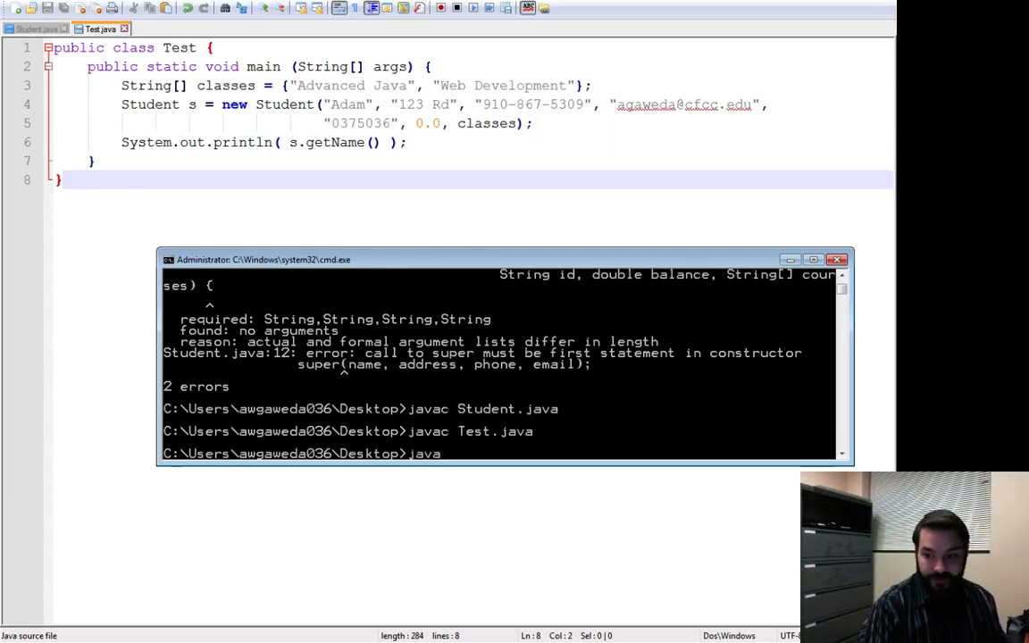
type("Test")
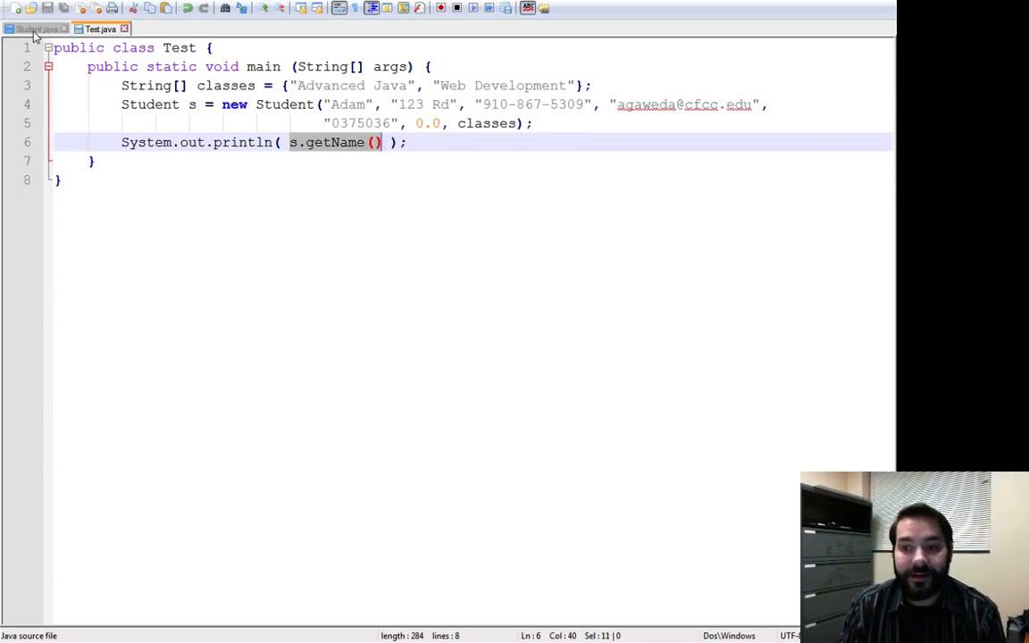
left_click(32, 29)
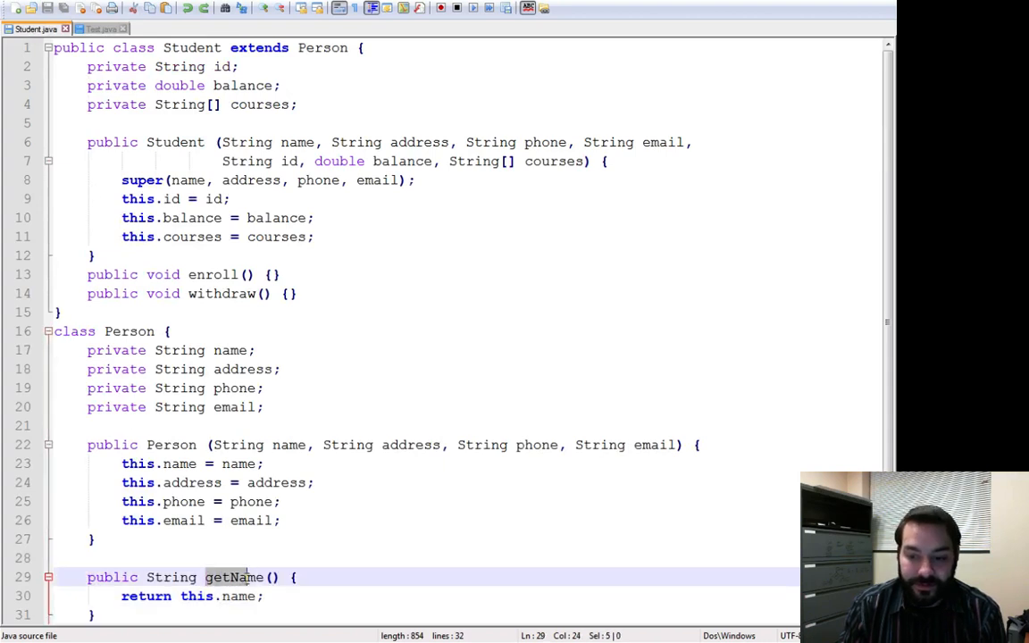